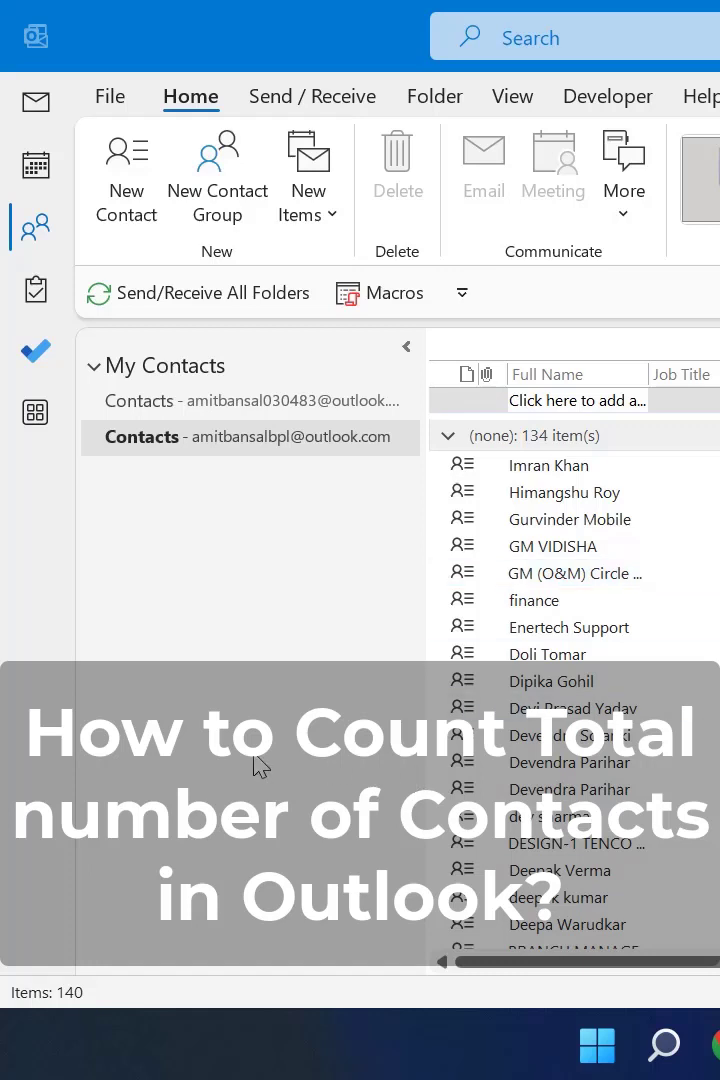
Set the Contacts folder properties to show the total number of items (140).
scroll(up, 3)
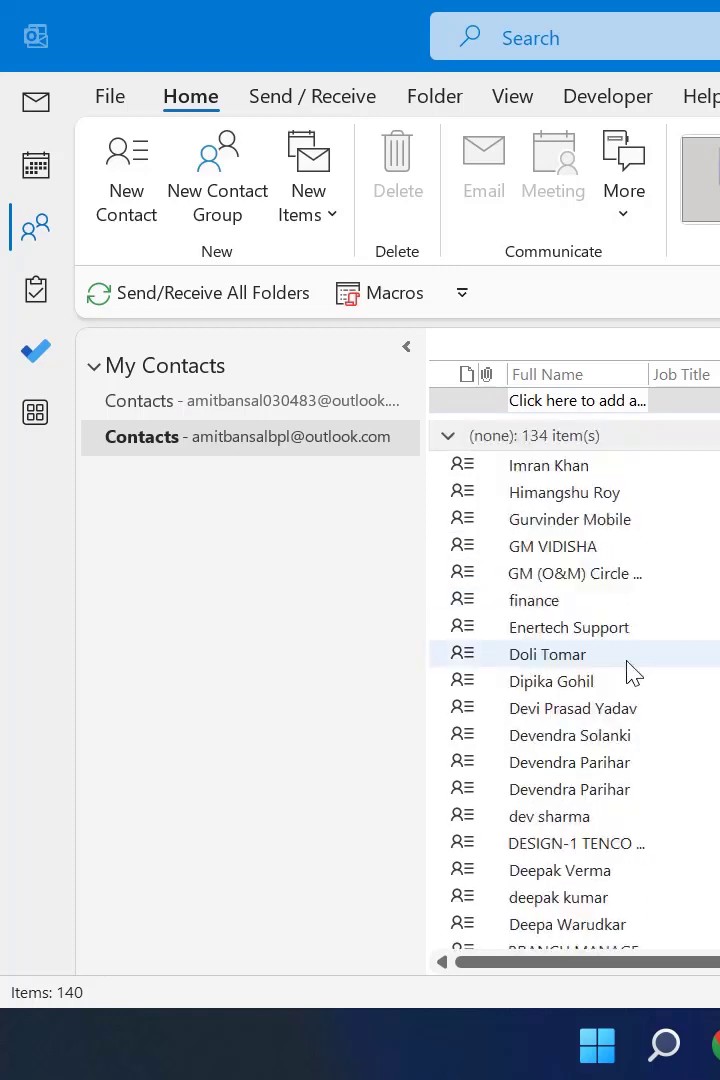
mouse_move(635, 665)
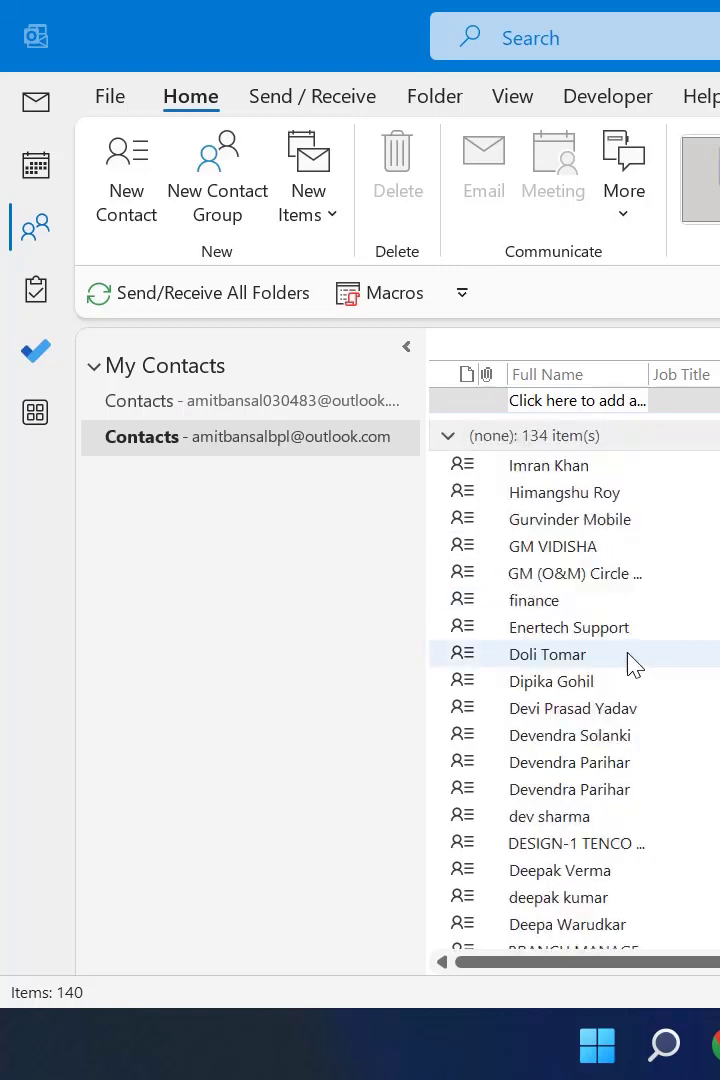
mouse_move(203, 614)
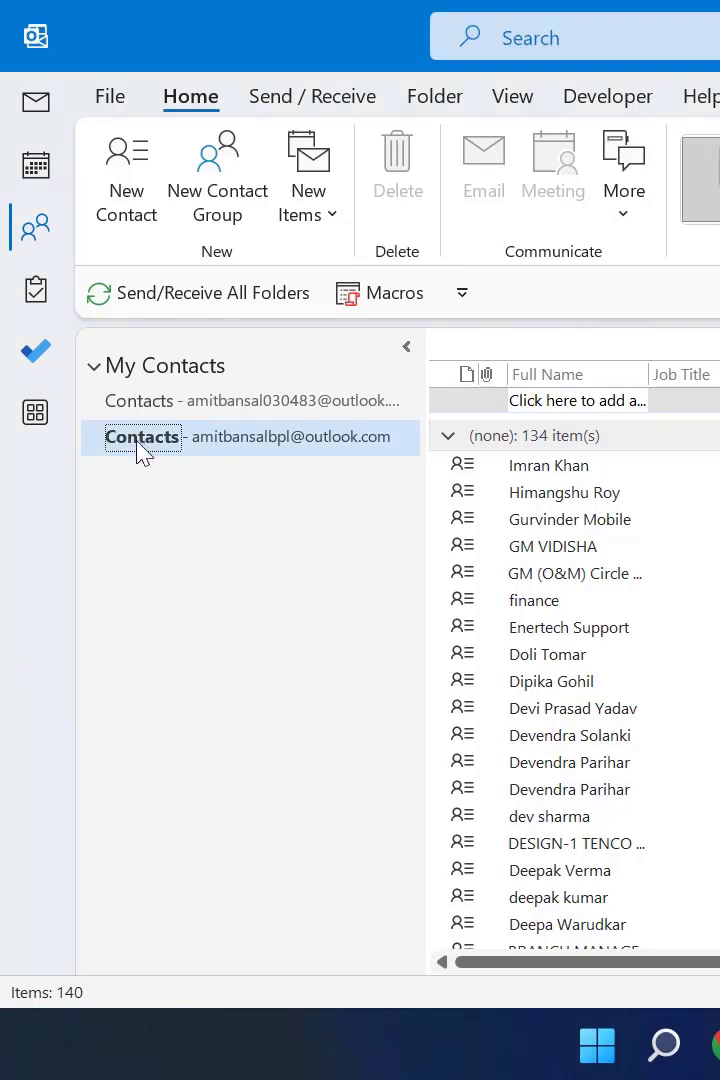
right_click(142, 437)
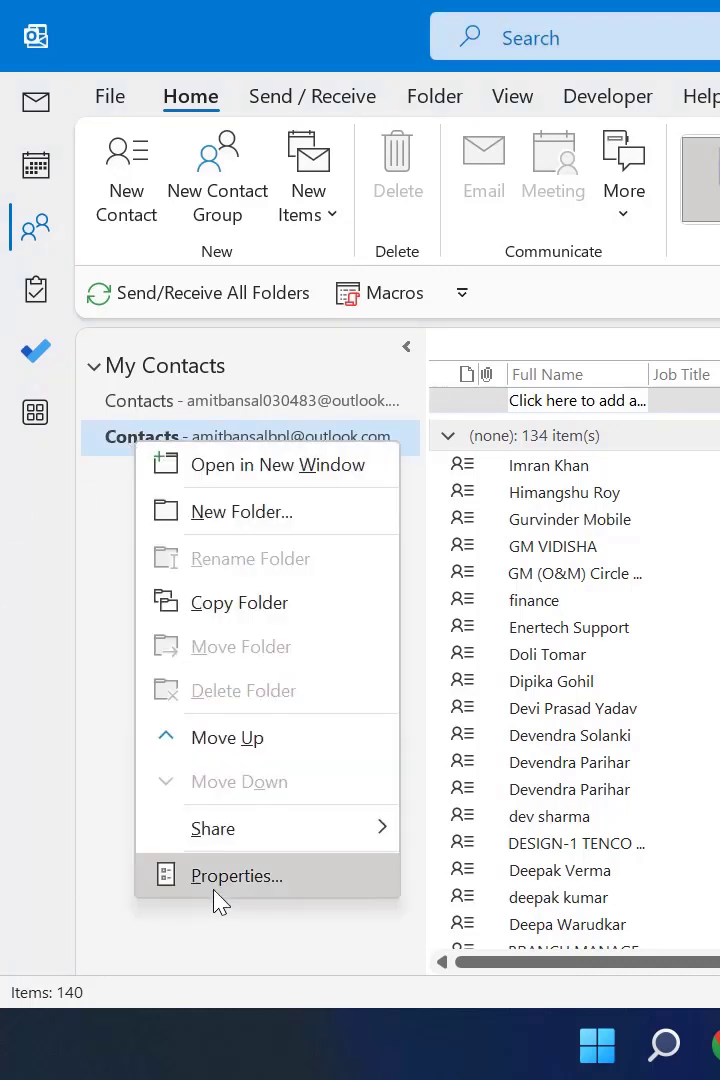
click(237, 875)
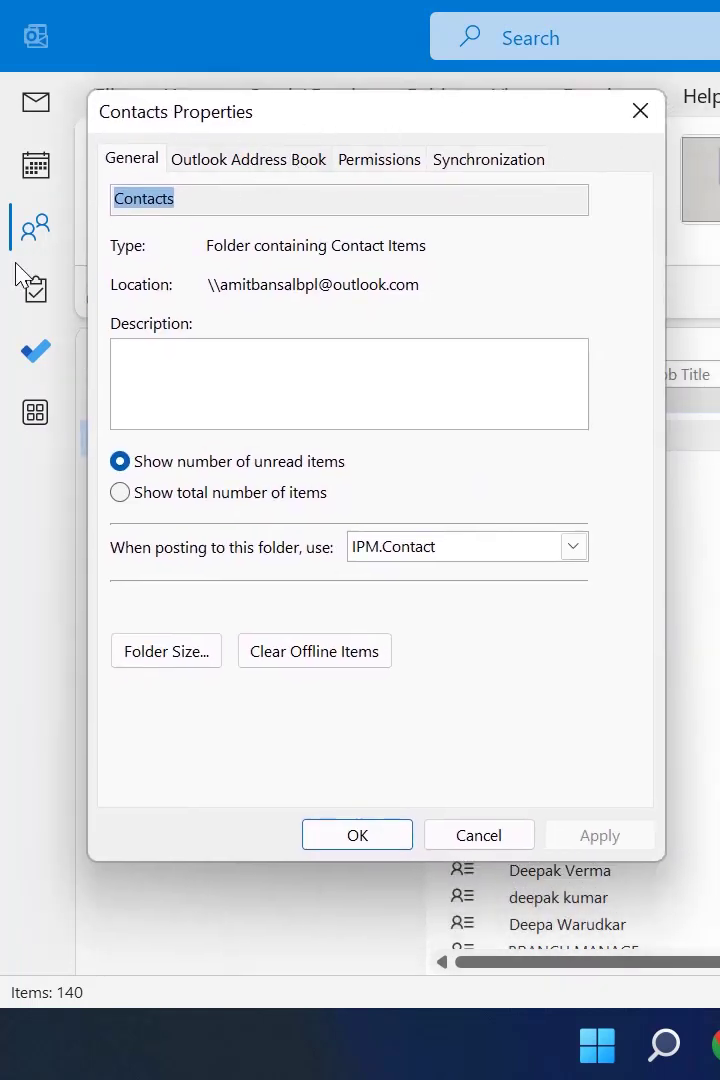
mouse_move(120, 492)
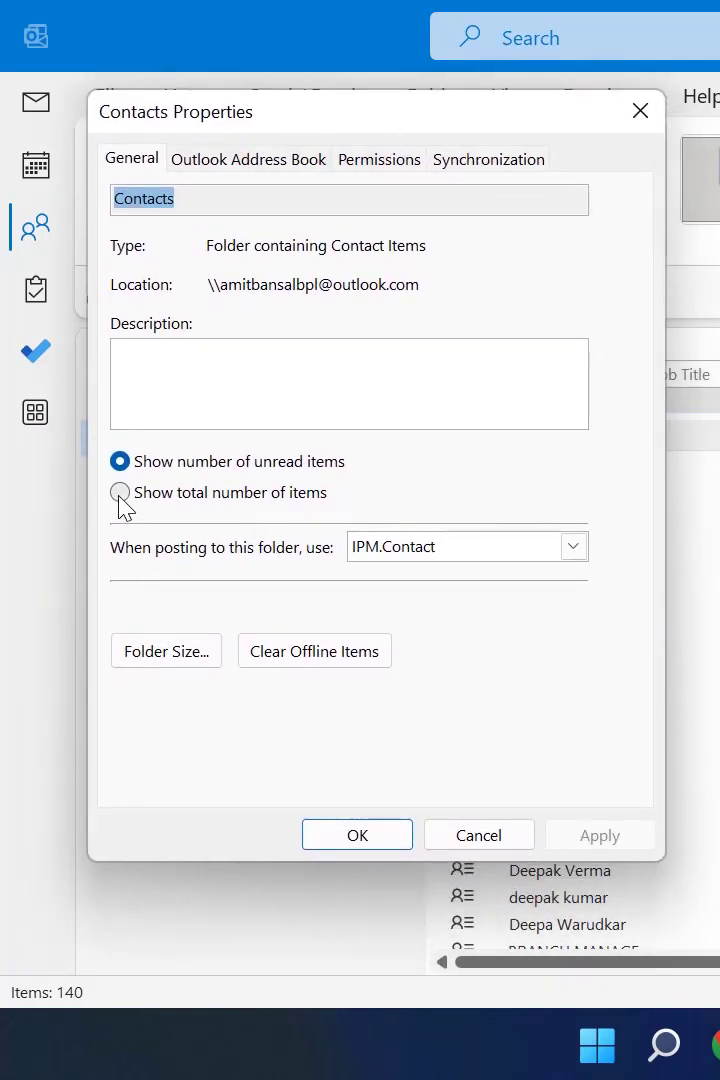
click(119, 492)
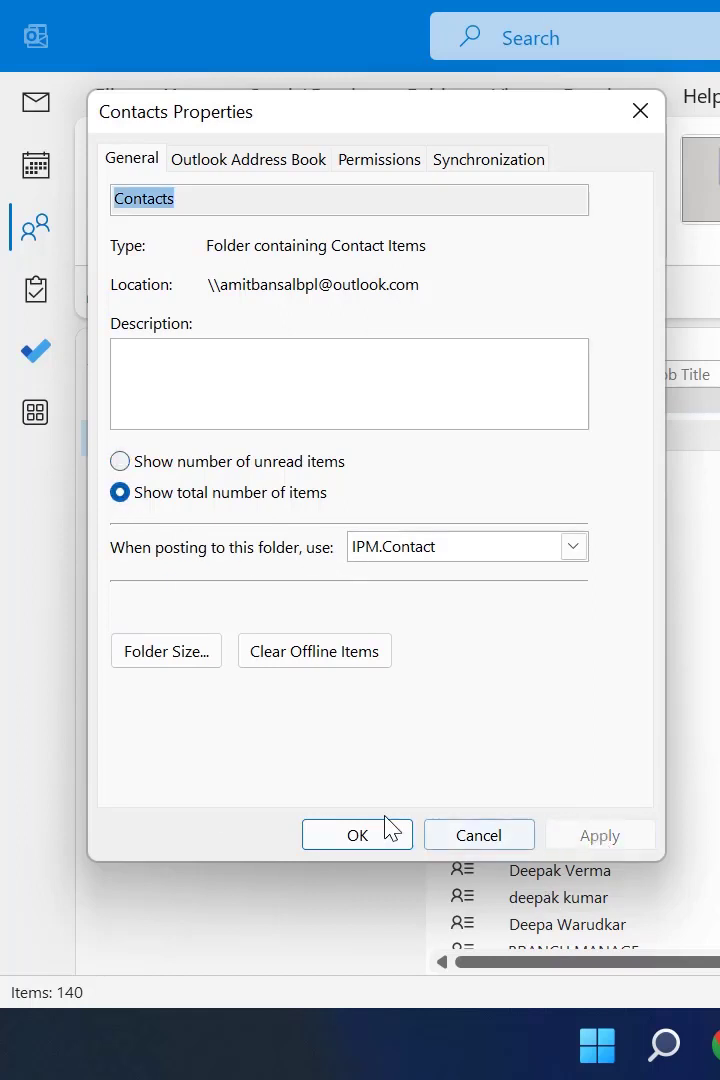
click(357, 834)
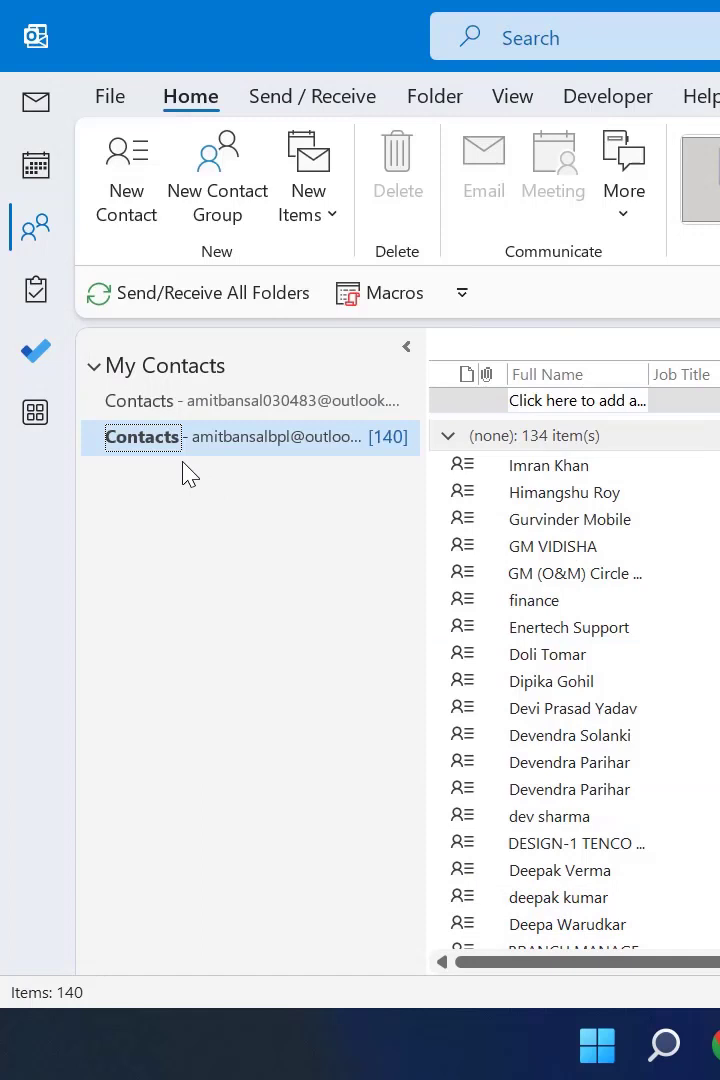
mouse_move(385, 455)
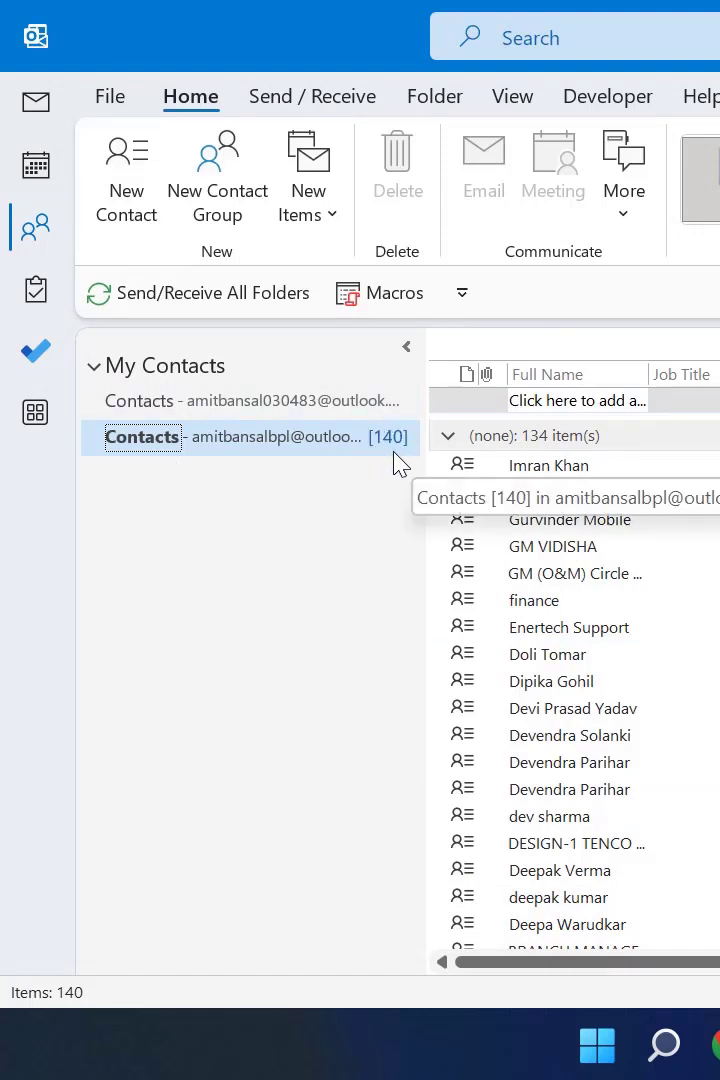
mouse_move(230, 610)
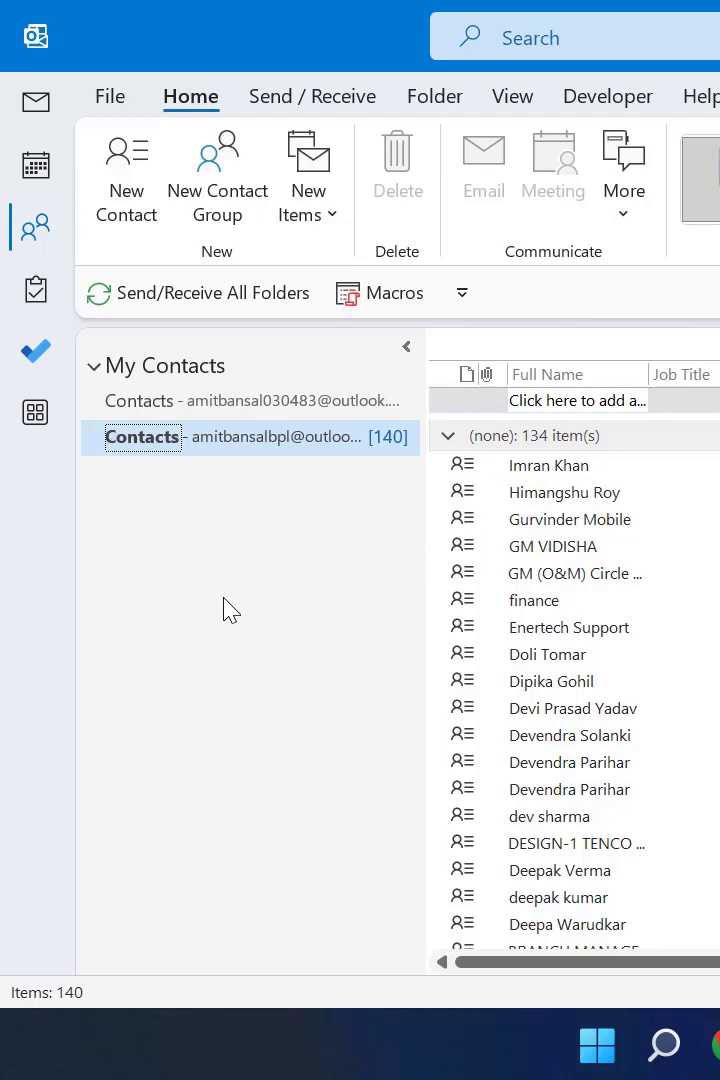
mouse_move(475, 465)
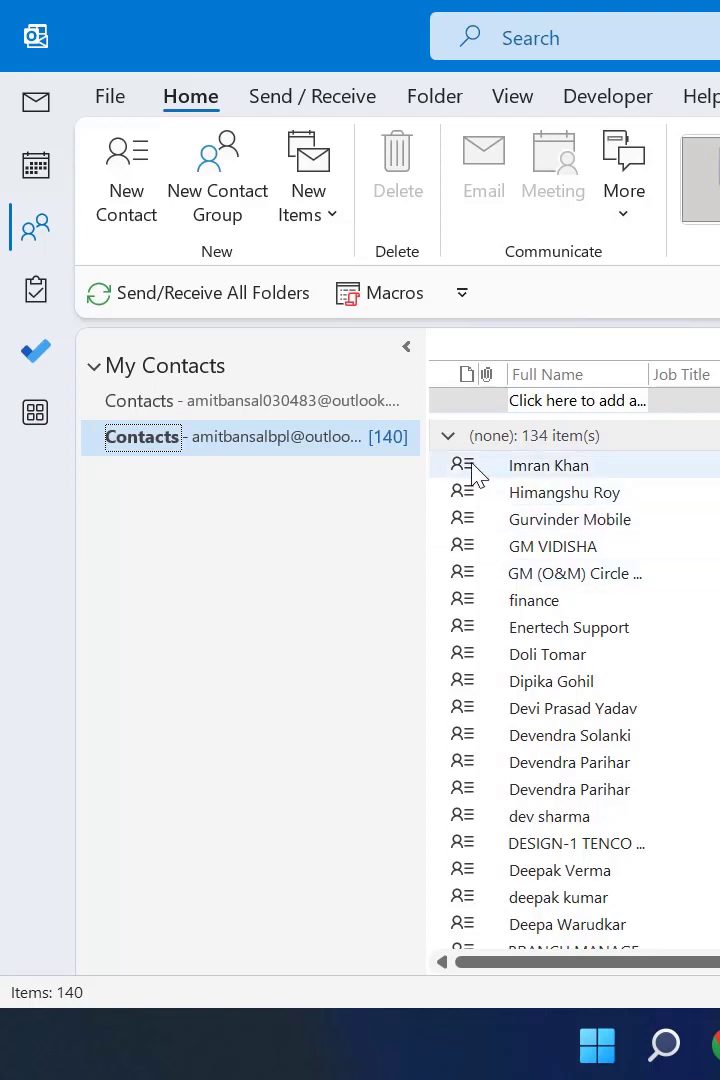
Collapse the '(none): 134 item(s)' and '(none): 6 item(s)' group headers.
click(450, 435)
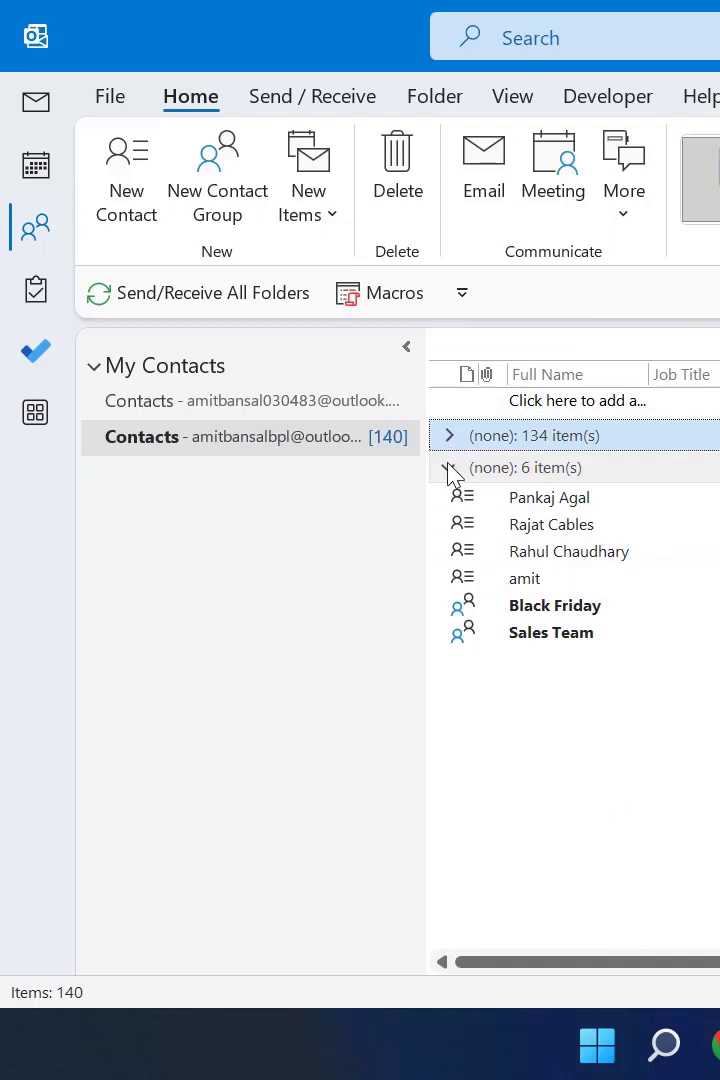
click(449, 467)
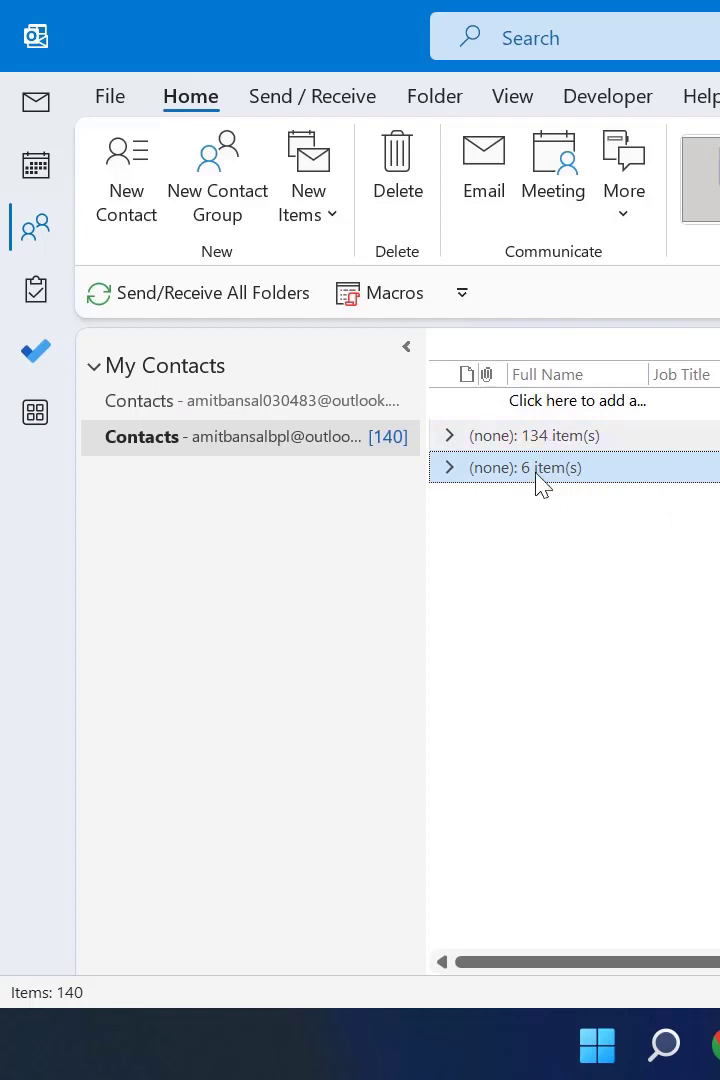
mouse_move(542, 432)
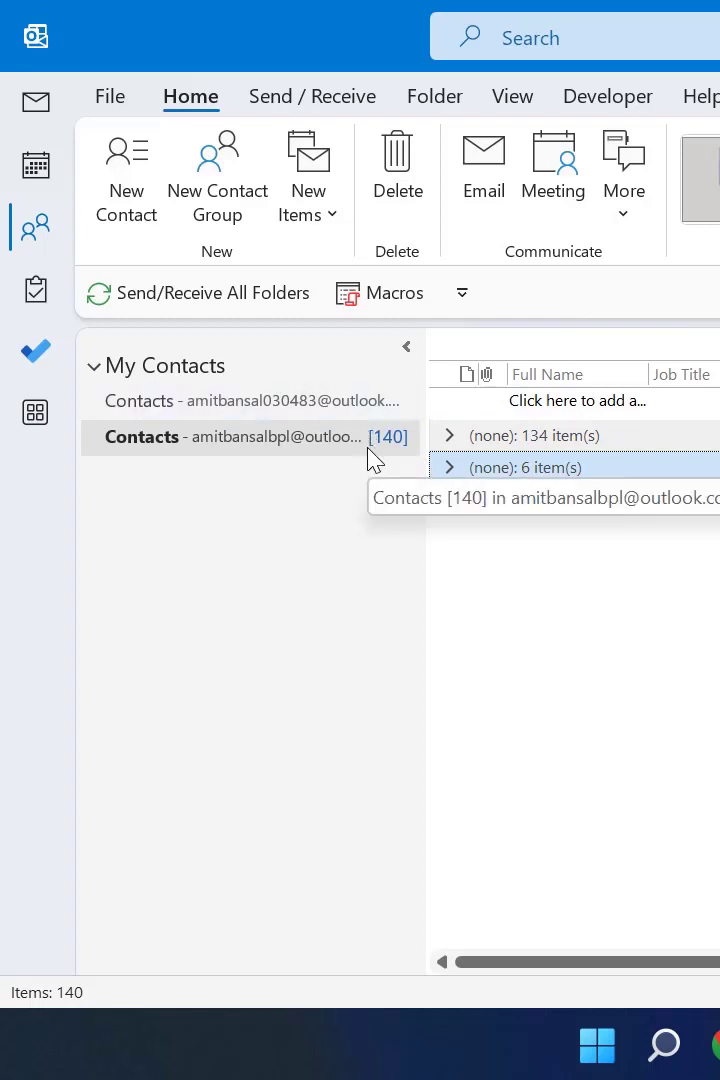
mouse_move(350, 478)
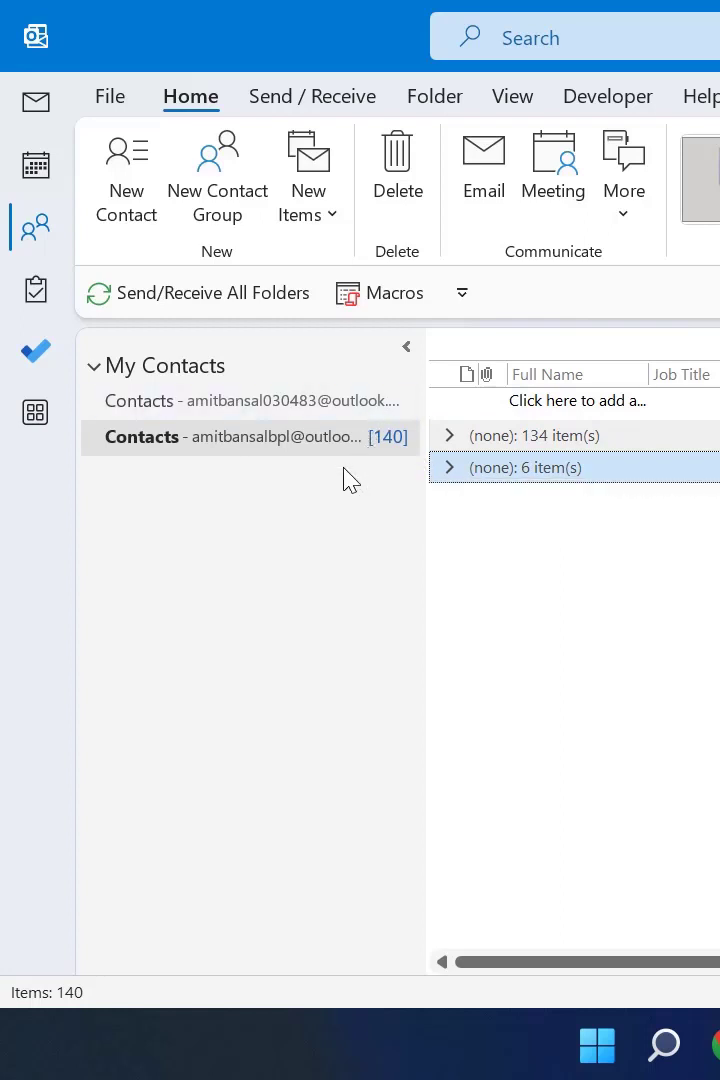